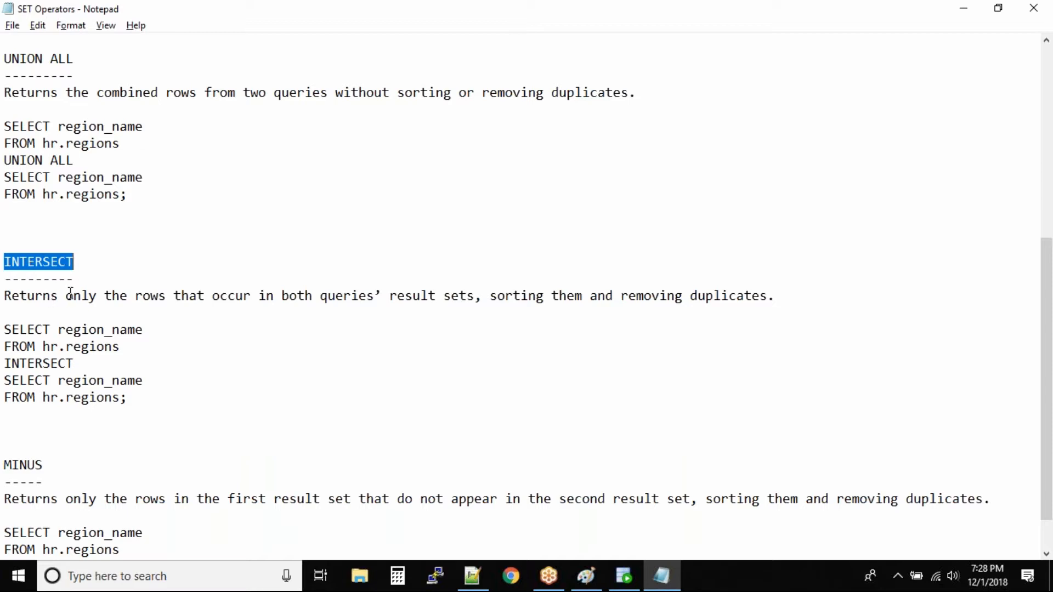
Run the Notepad INTERSECT example on hr.regions in the worksheet, returning four distinct region names
left_click_drag(66, 296, 353, 295)
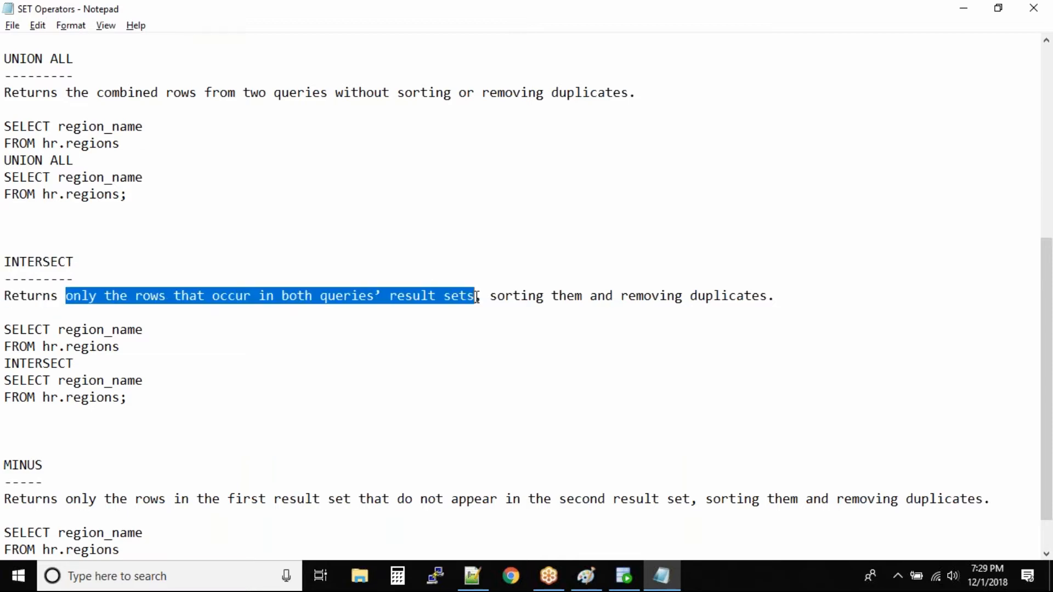
left_click_drag(473, 296, 772, 295)
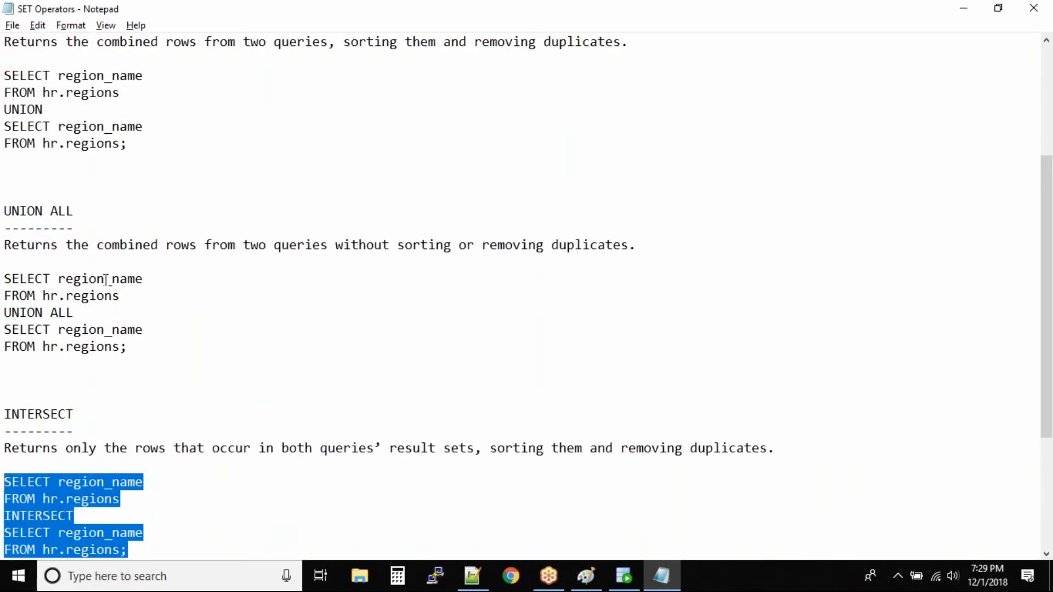
scroll("down", 3)
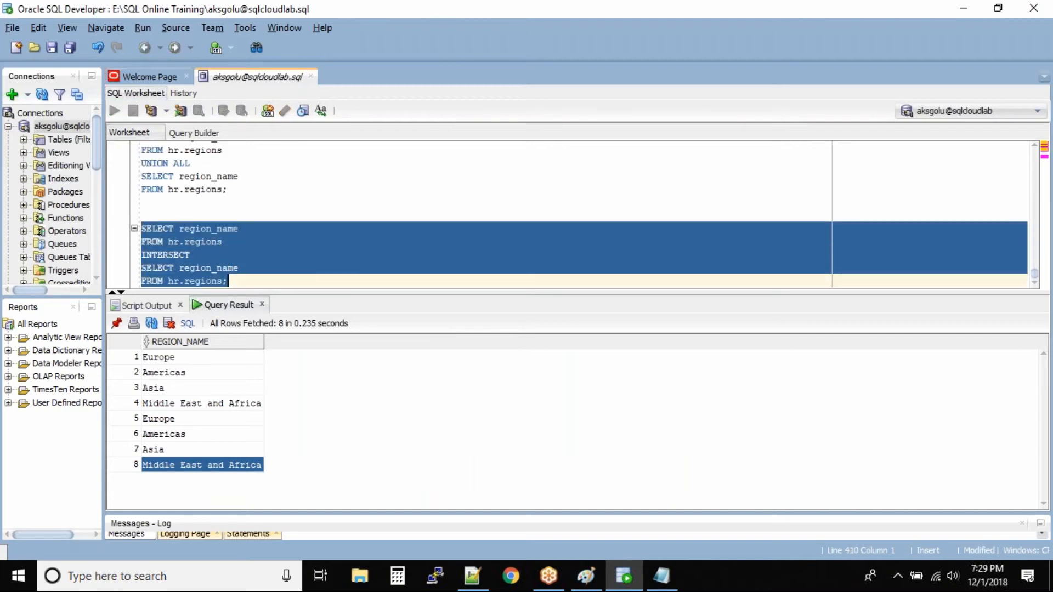
left_click(114, 111)
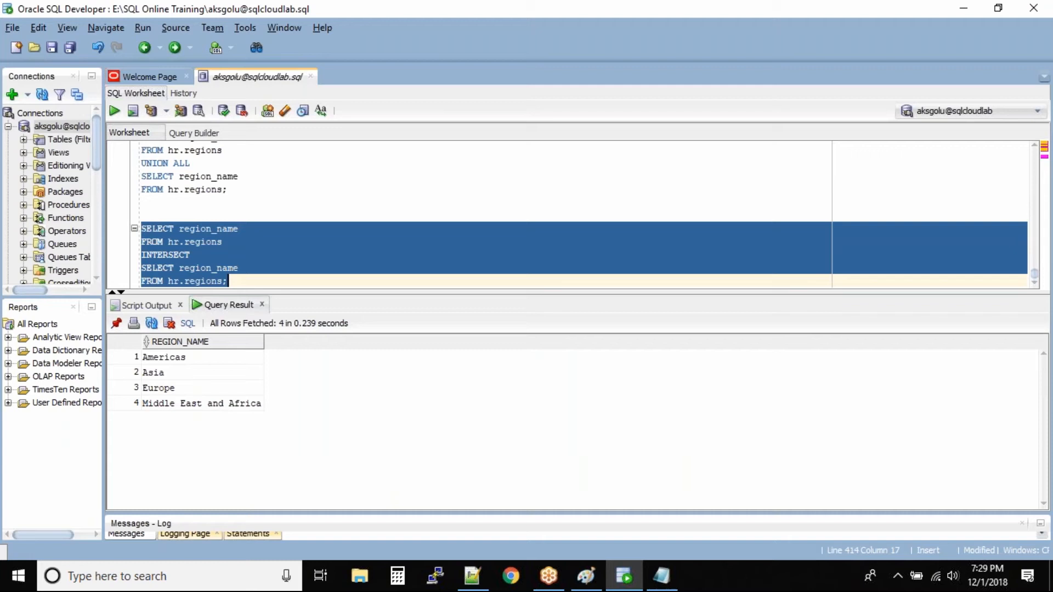
left_click(207, 241)
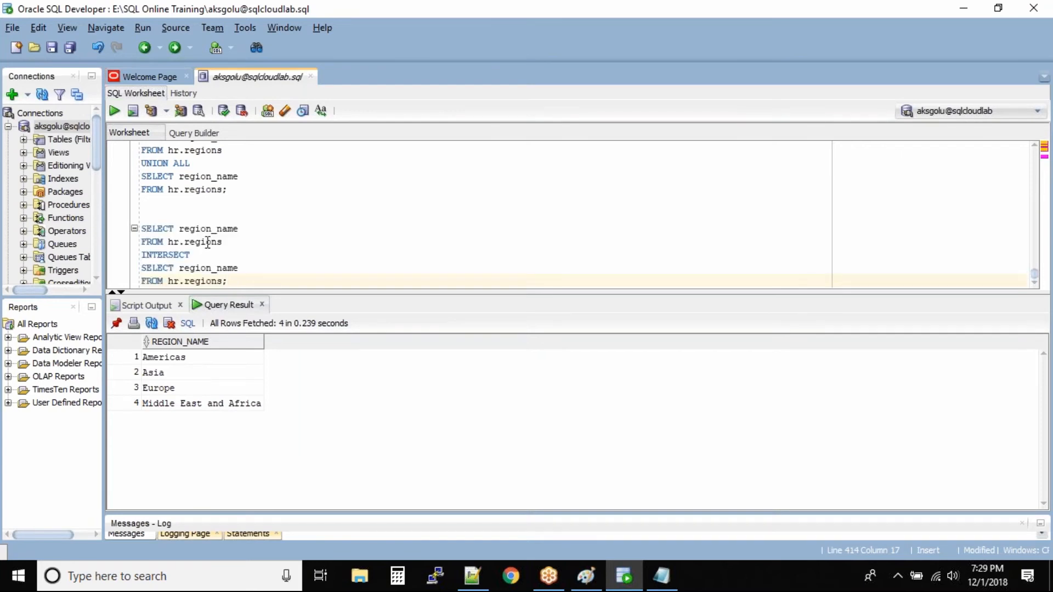
left_click_drag(141, 228, 221, 242)
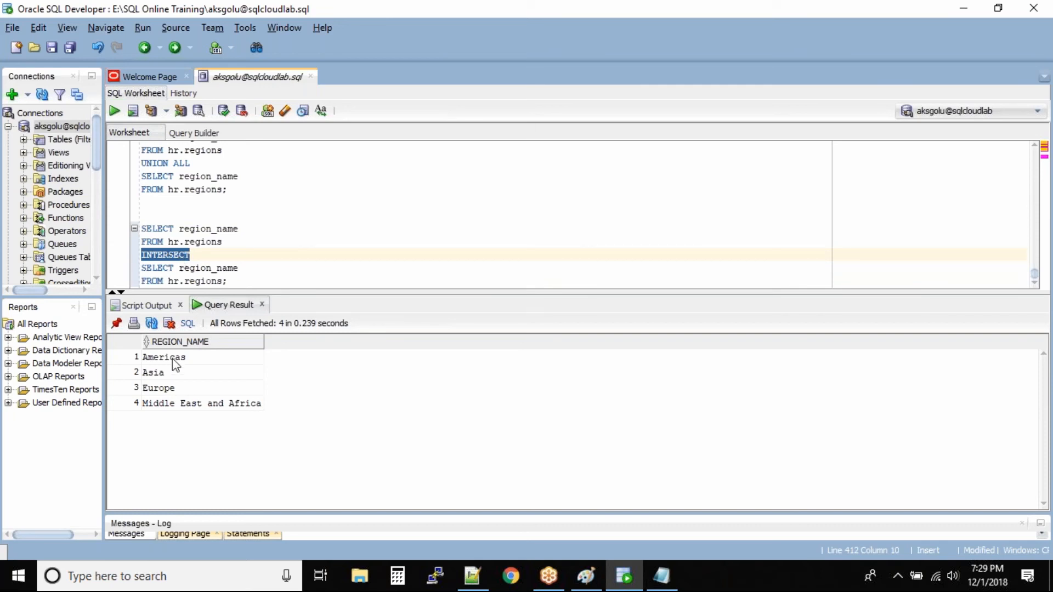
left_click(164, 356)
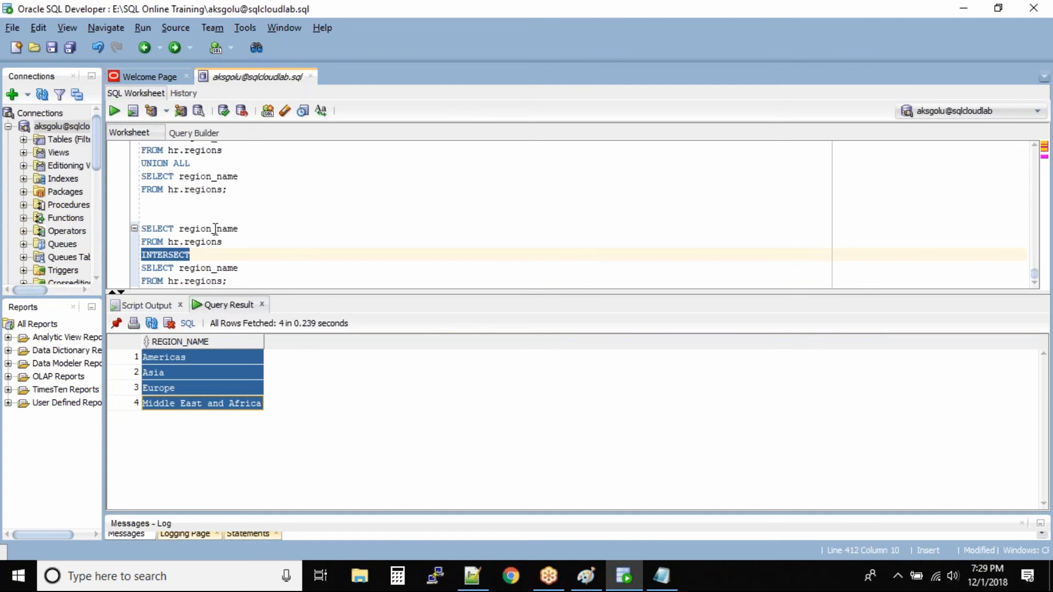